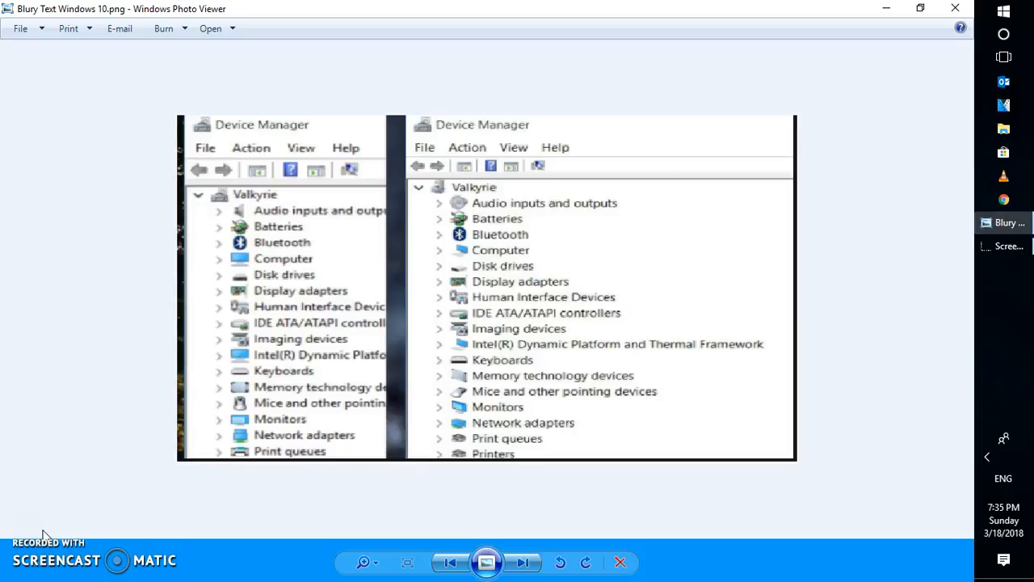
pyautogui.moveTo(635, 182)
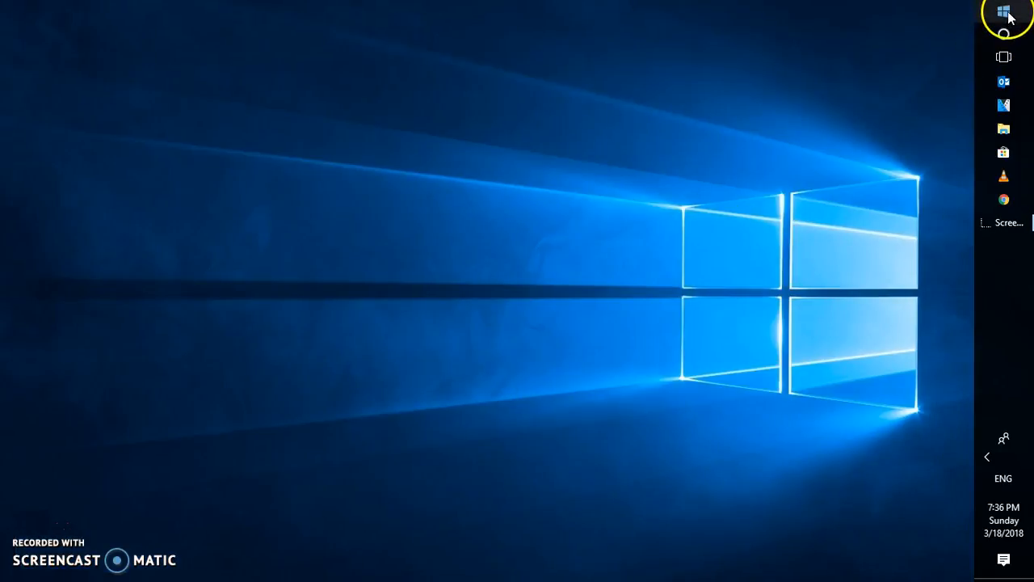
# Open the Start button's shortcut menu to get to Settings.
pyautogui.rightClick(1004, 12)
pyautogui.write('cleat')
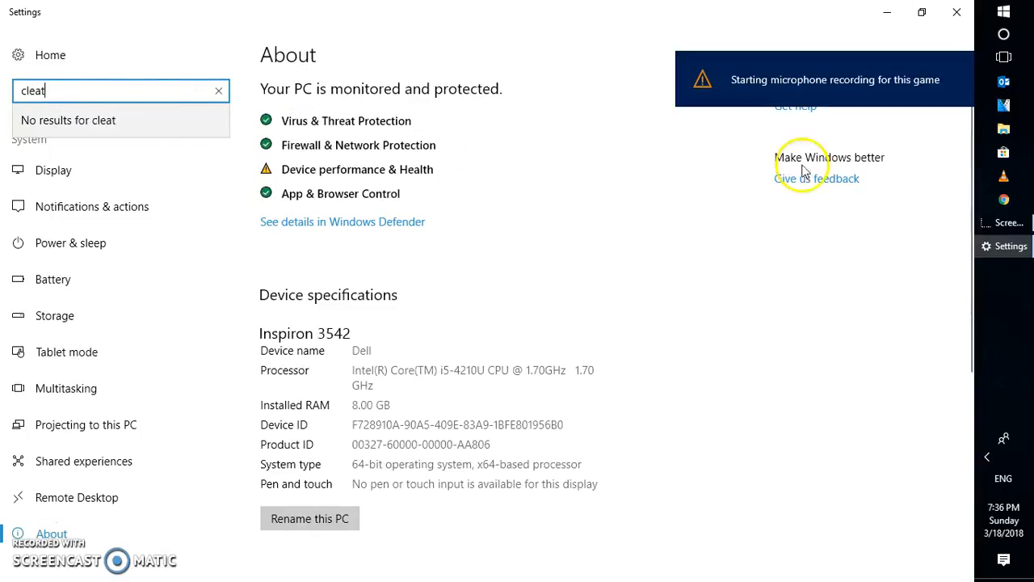
pyautogui.moveTo(976, 71)
pyautogui.write('r')
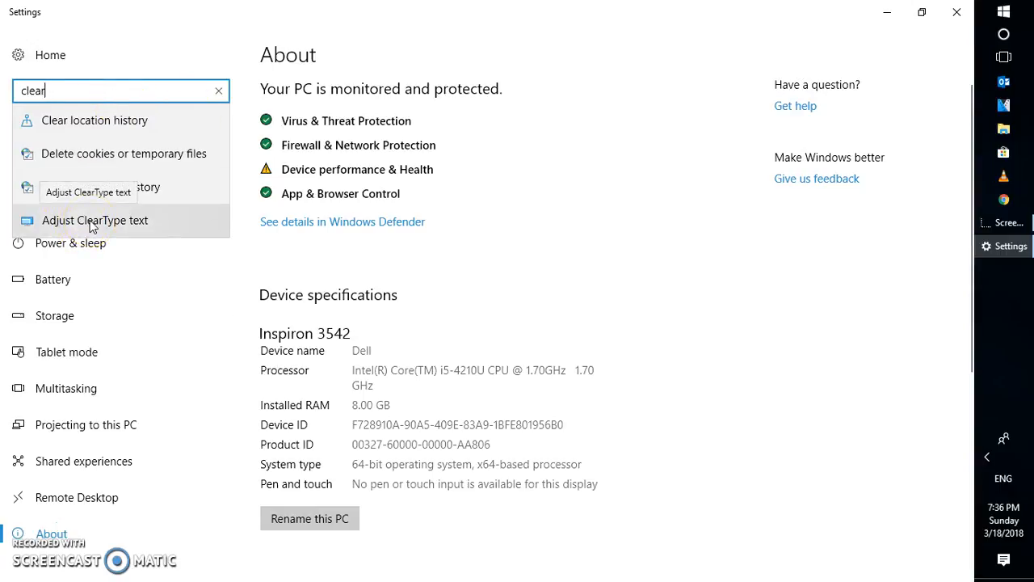
# Launch ClearType Text Tuner, keep ClearType on, and reach the native resolution confirmation.
pyautogui.click(95, 220)
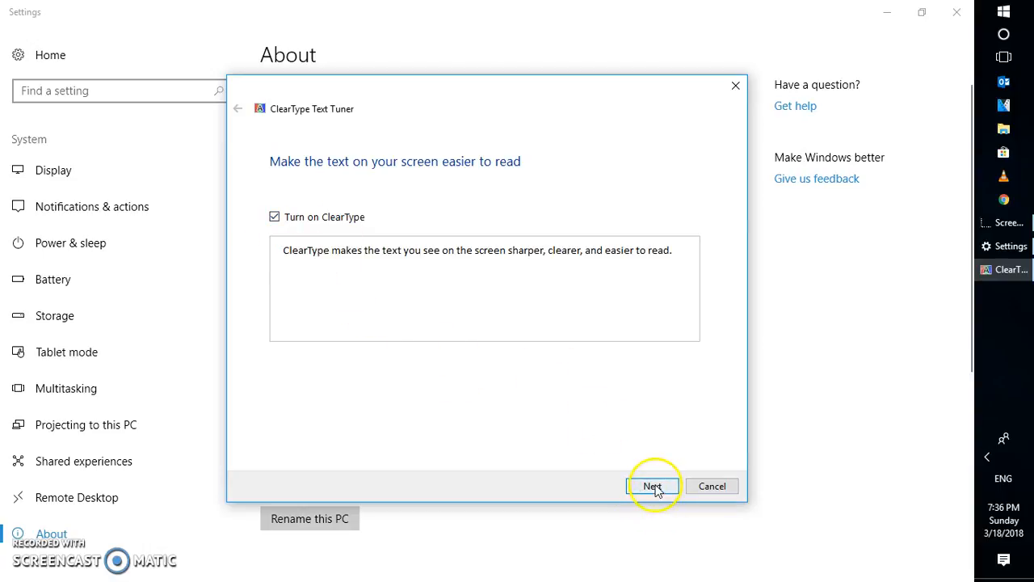
pyautogui.click(652, 485)
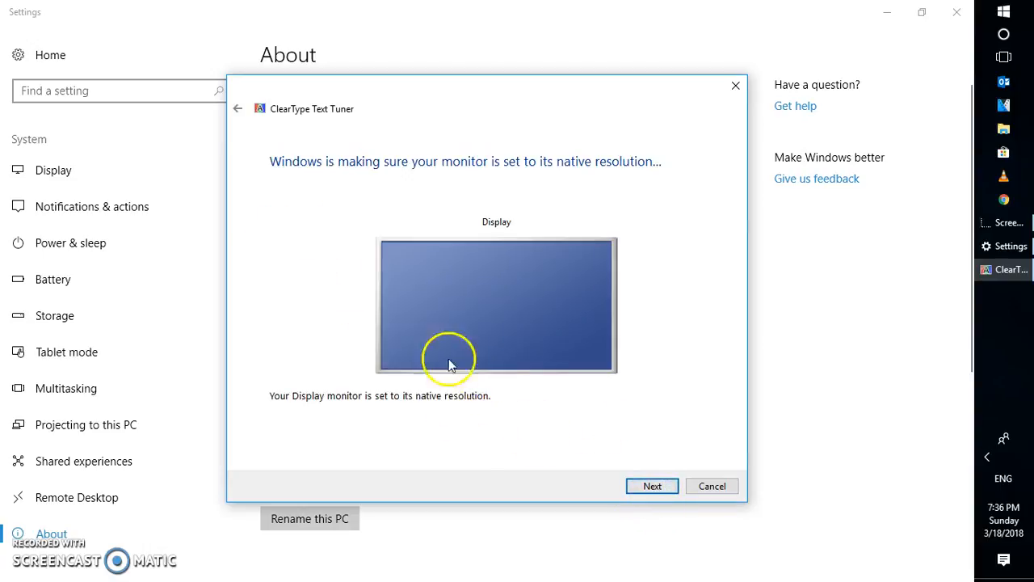
pyautogui.moveTo(443, 306)
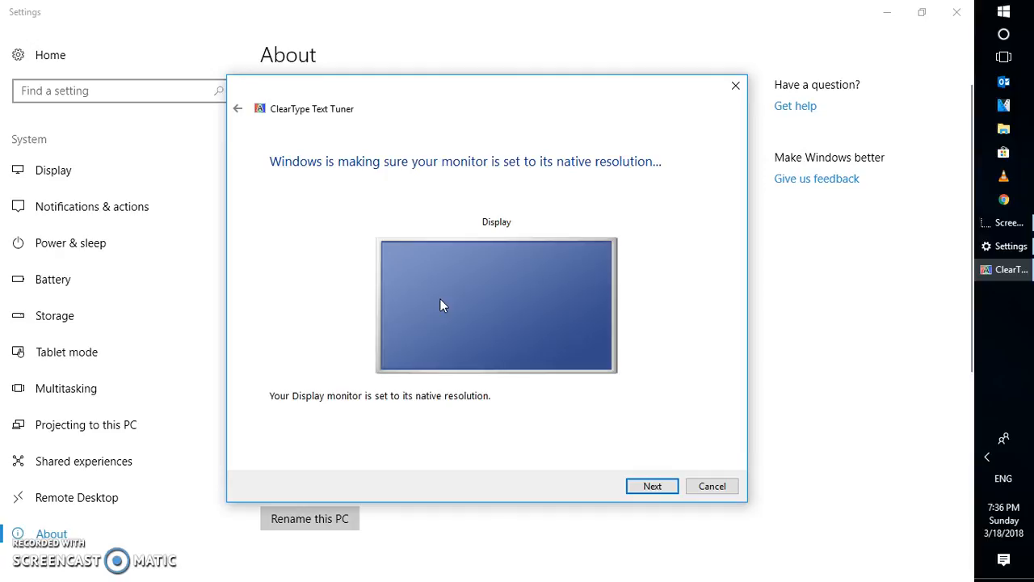
pyautogui.moveTo(315, 162)
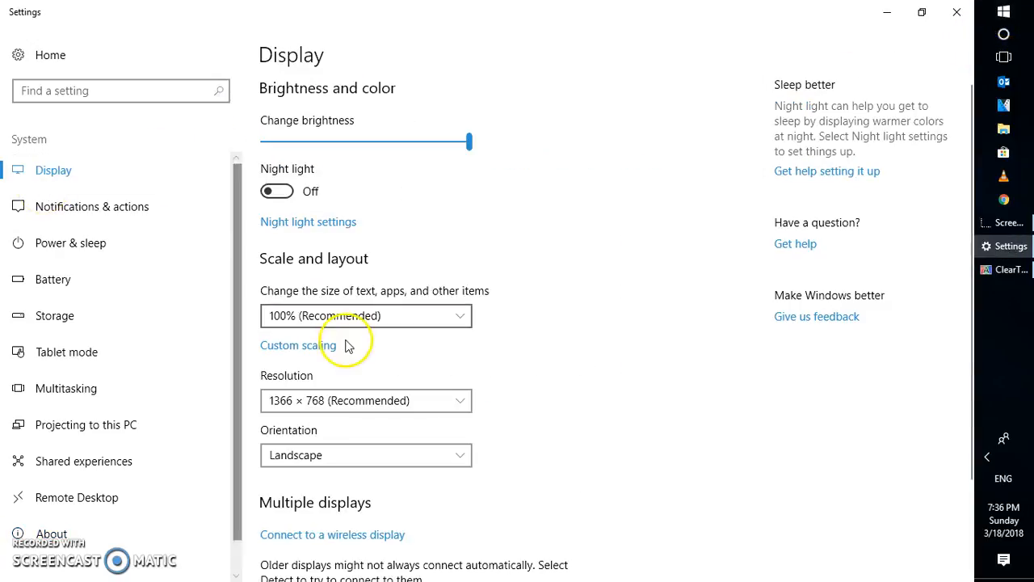
pyautogui.moveTo(340, 412)
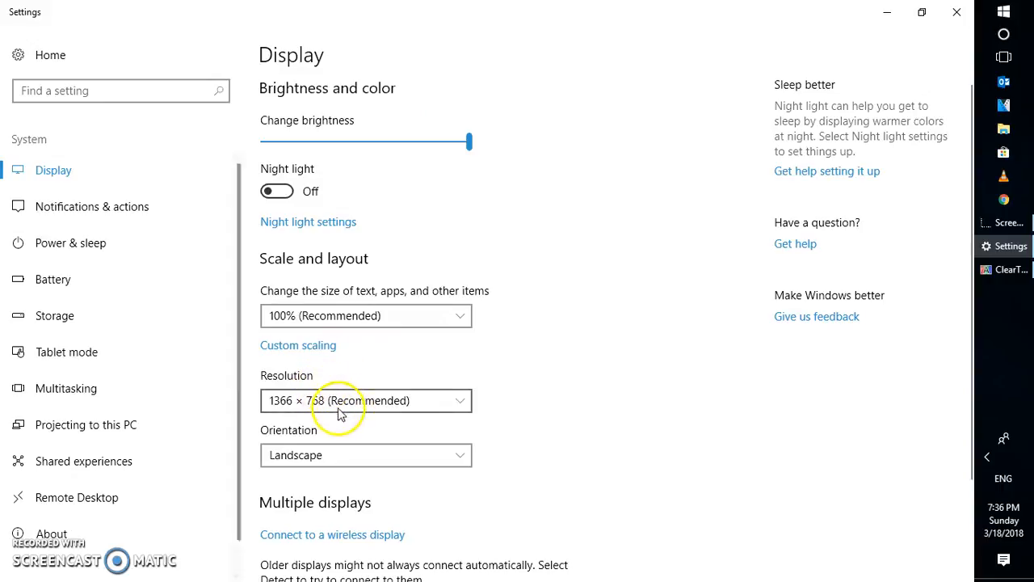
pyautogui.moveTo(350, 416)
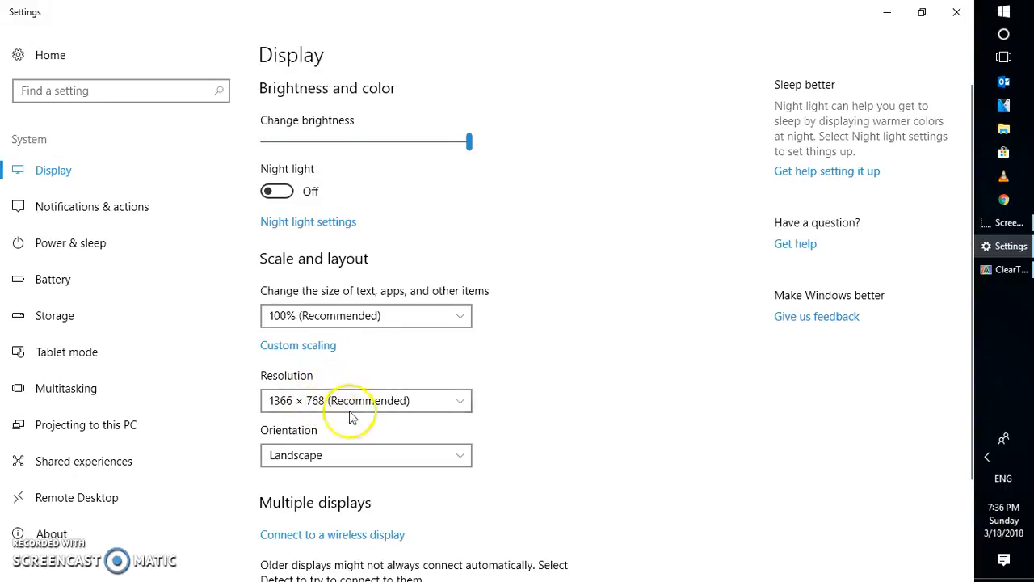
pyautogui.moveTo(323, 456)
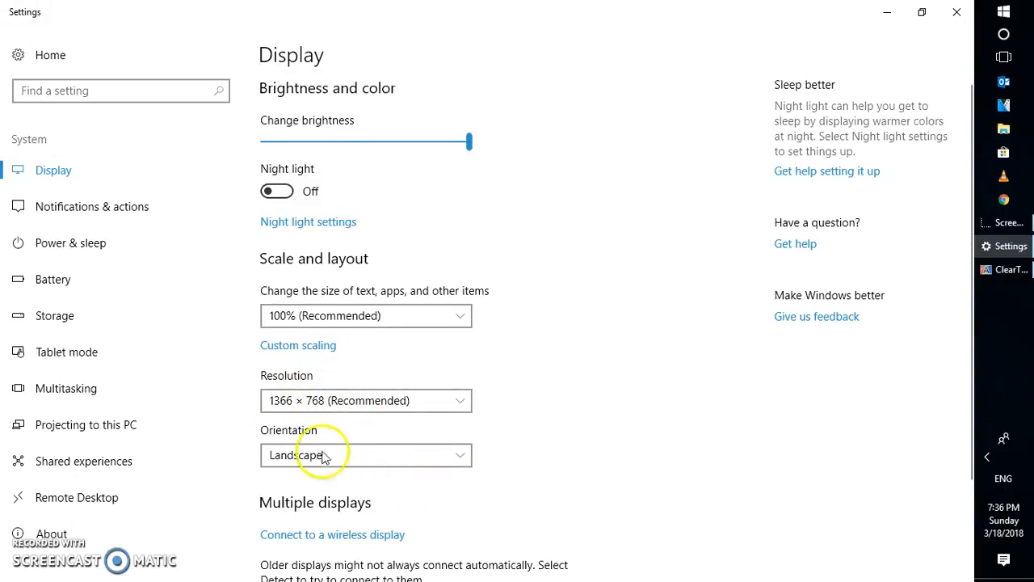
pyautogui.moveTo(433, 432)
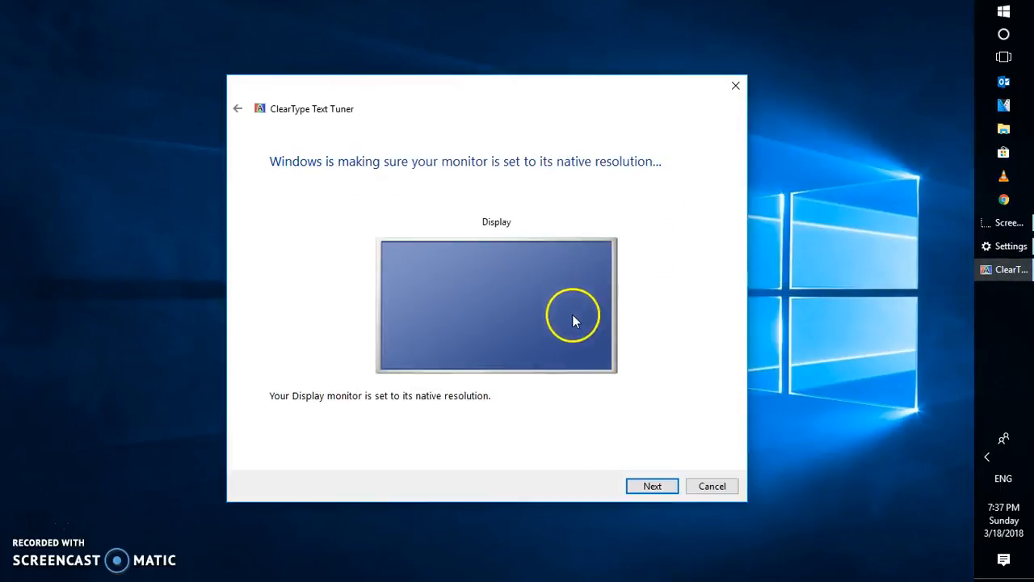
# Move past the native resolution check to the first text-sample comparison.
pyautogui.click(652, 486)
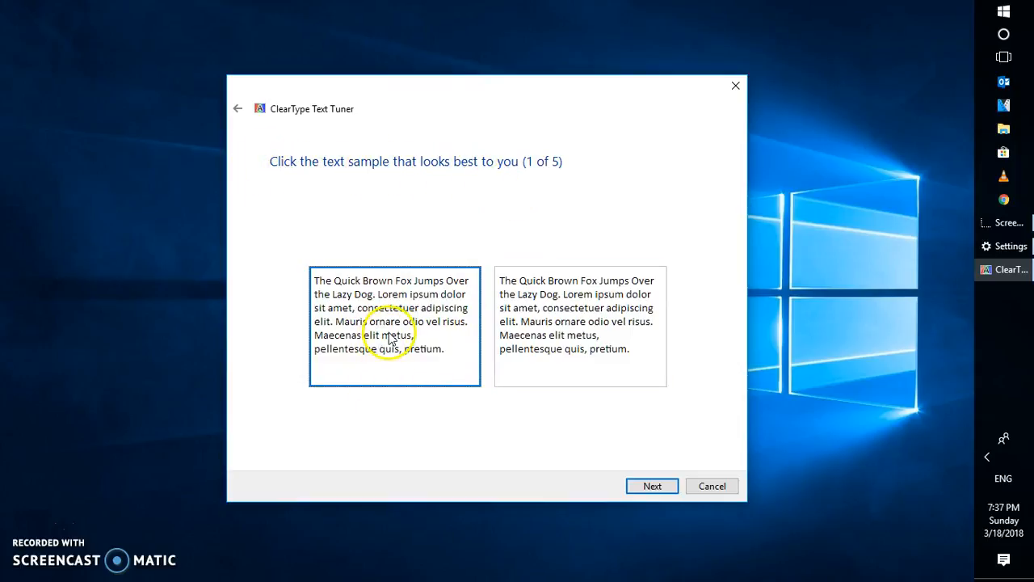
pyautogui.moveTo(524, 411)
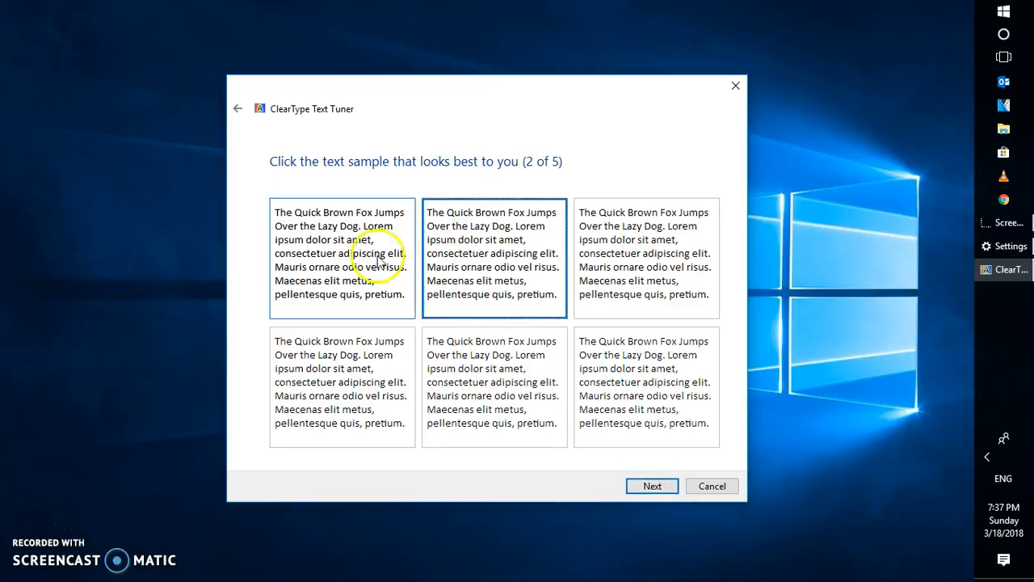
# Choose the top-right sample in step 2 and the rightmost sample in step 3.
pyautogui.click(494, 257)
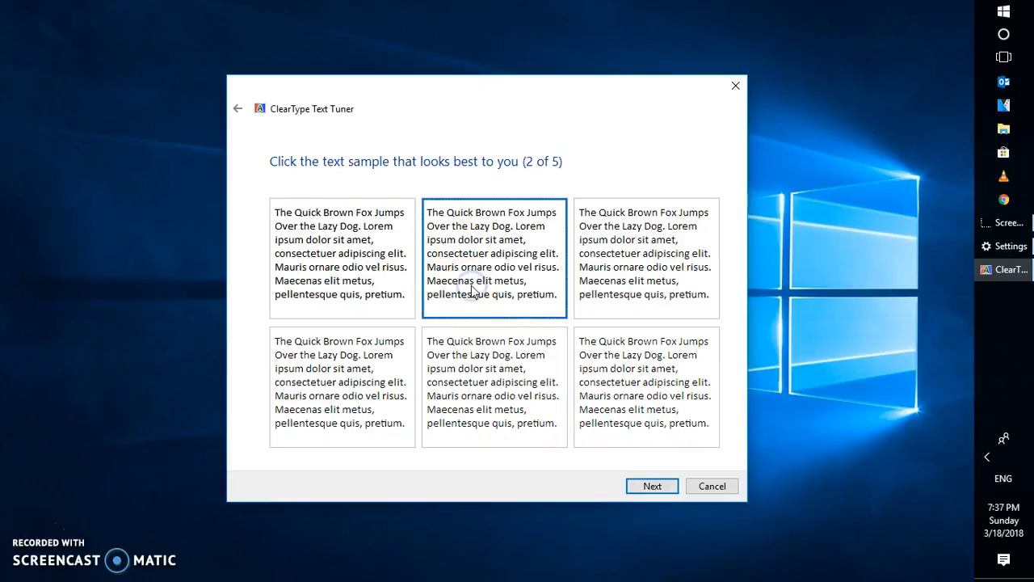
pyautogui.click(646, 257)
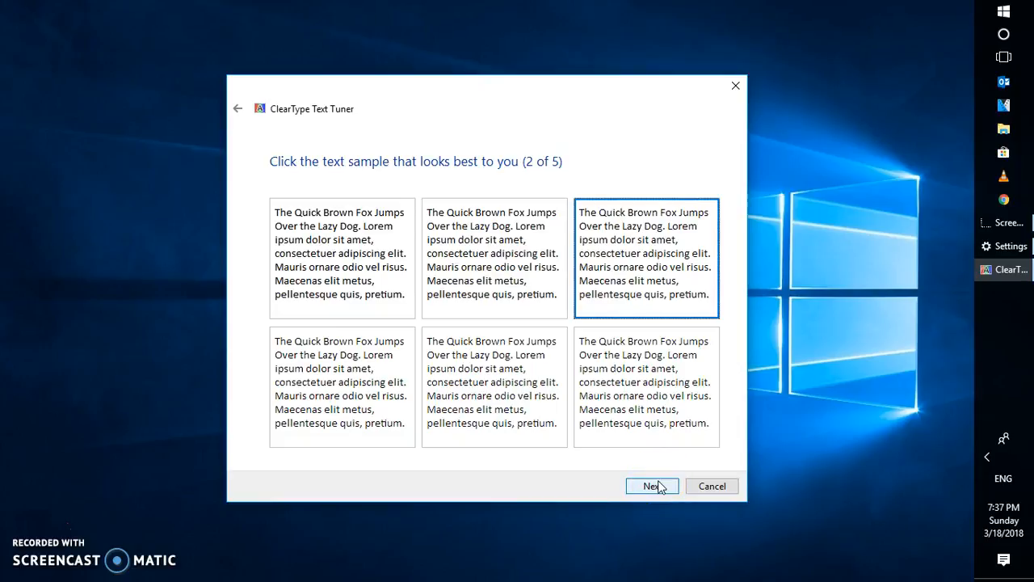
pyautogui.click(652, 486)
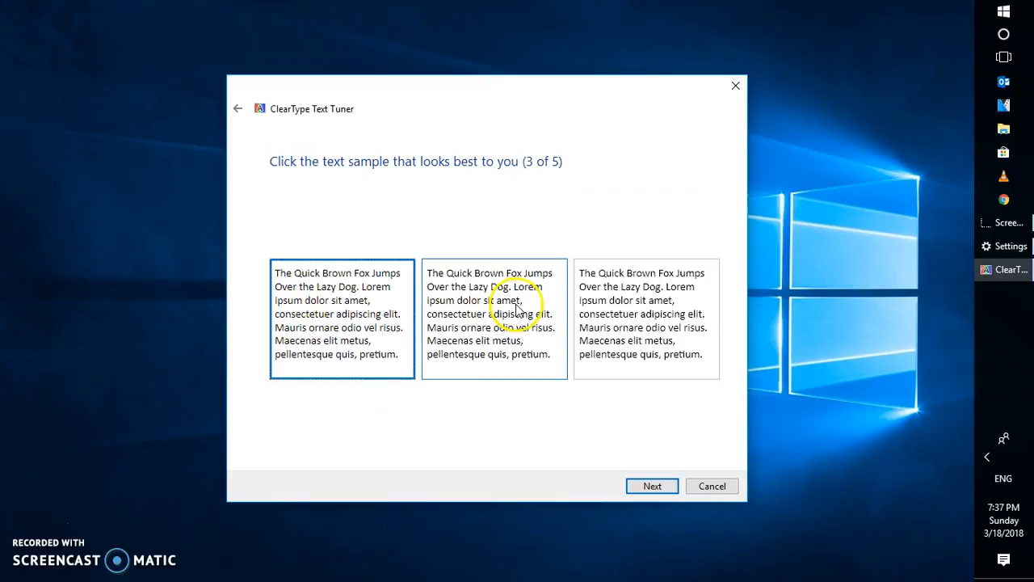
pyautogui.click(646, 318)
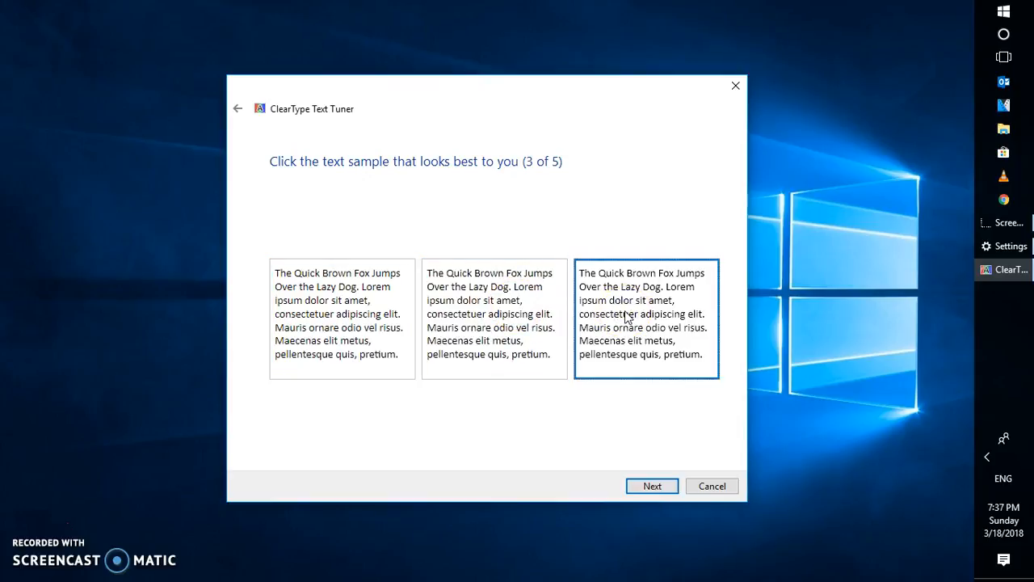
# Accept the samples for steps 4 and 5, then finish and close the tuner.
pyautogui.click(651, 485)
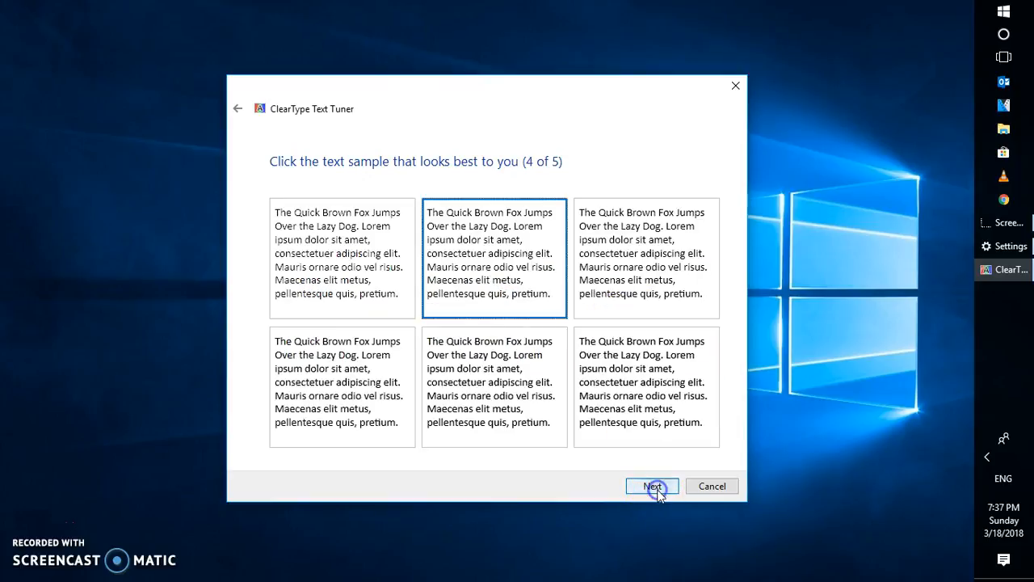
pyautogui.click(651, 485)
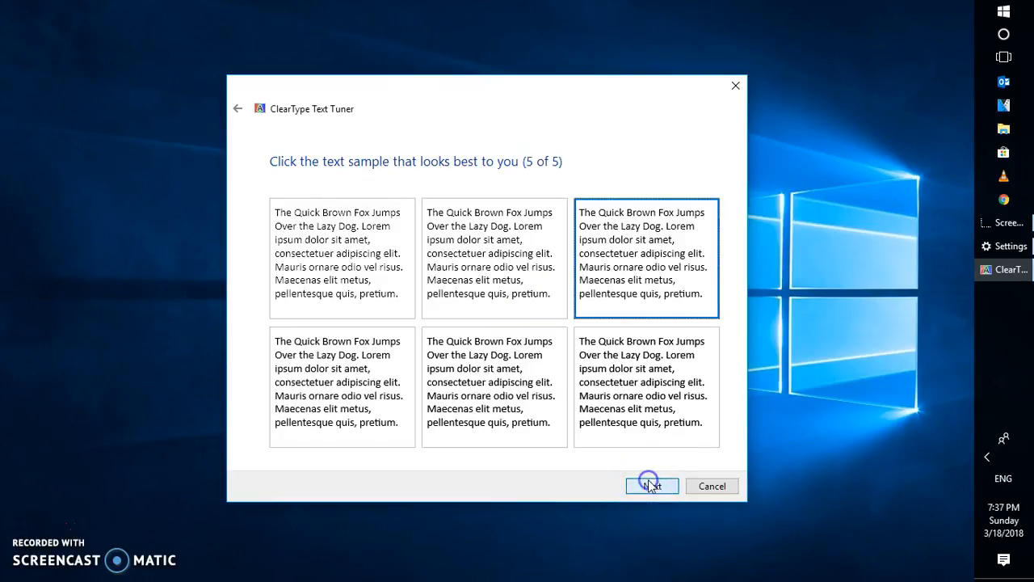
pyautogui.click(651, 486)
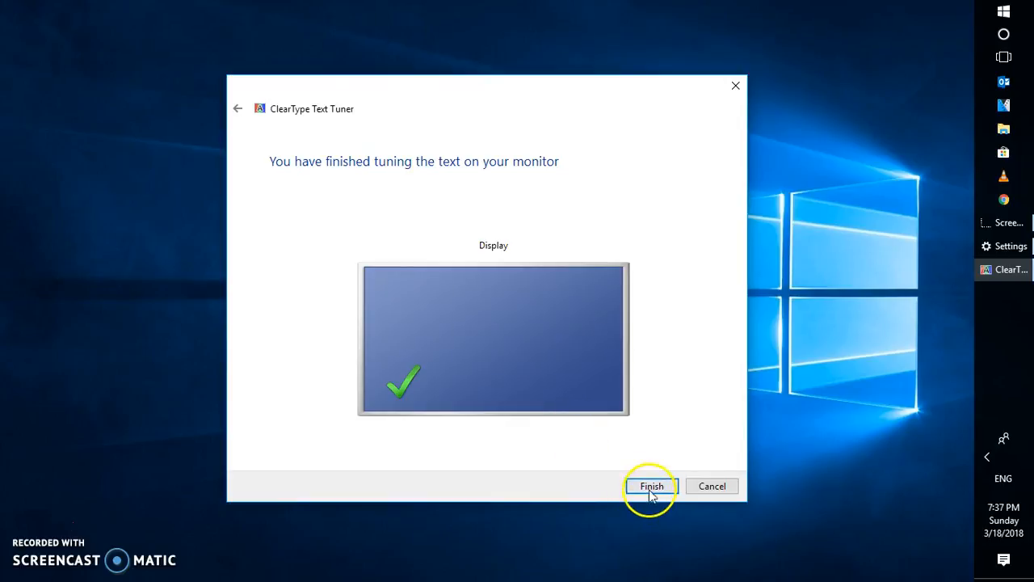
pyautogui.click(651, 486)
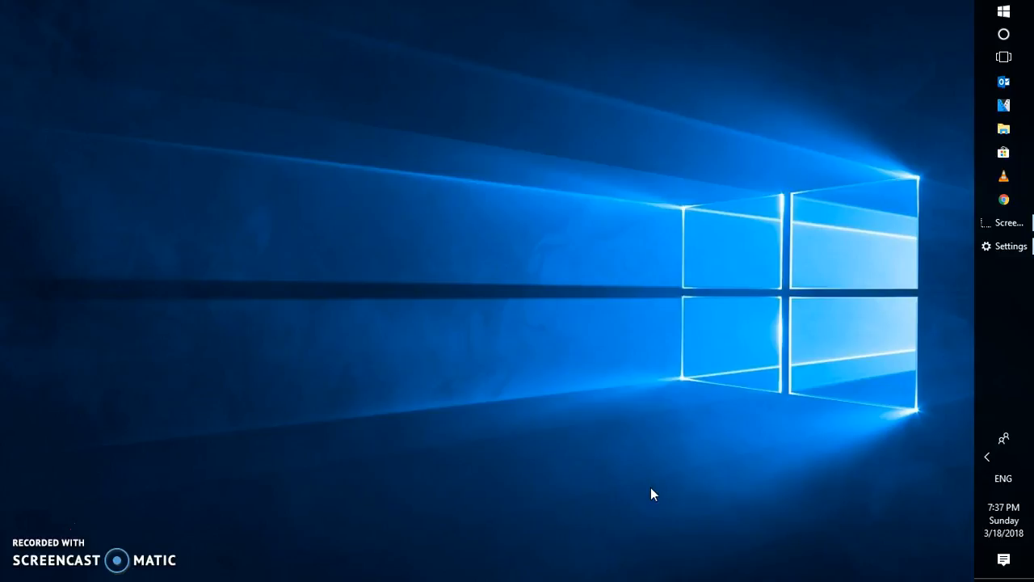